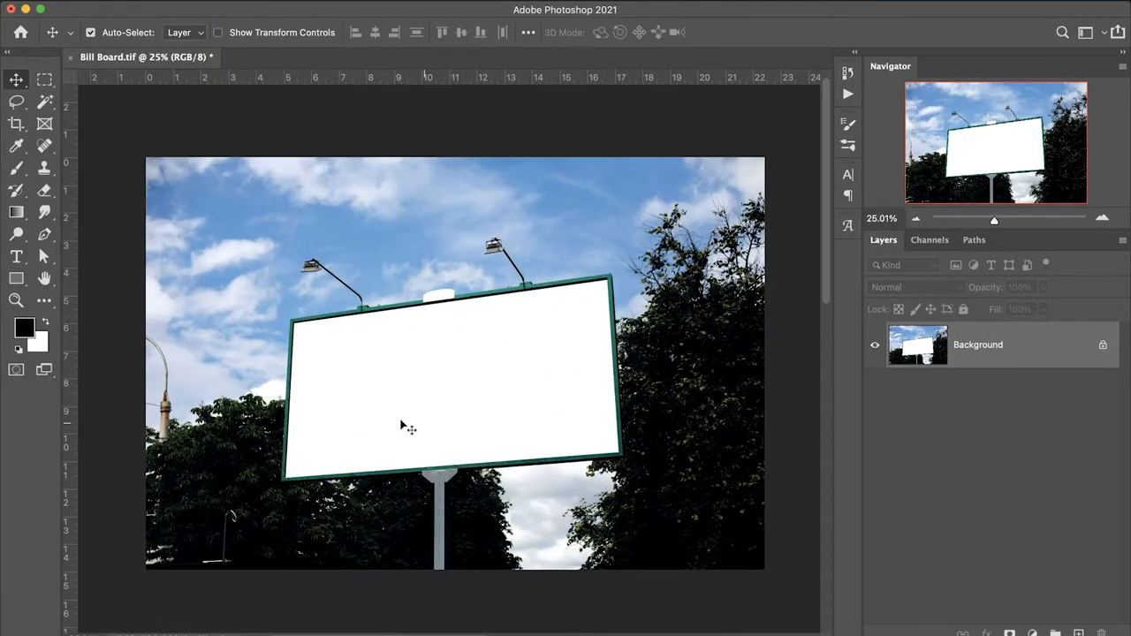
pyautogui.moveTo(486, 366)
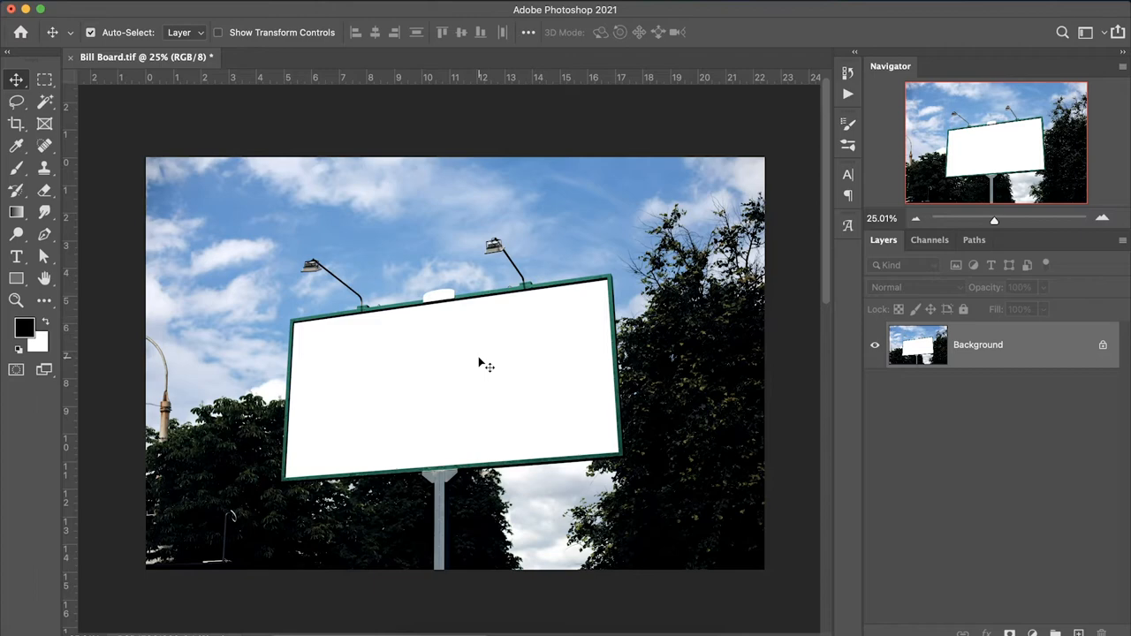
pyautogui.moveTo(487, 431)
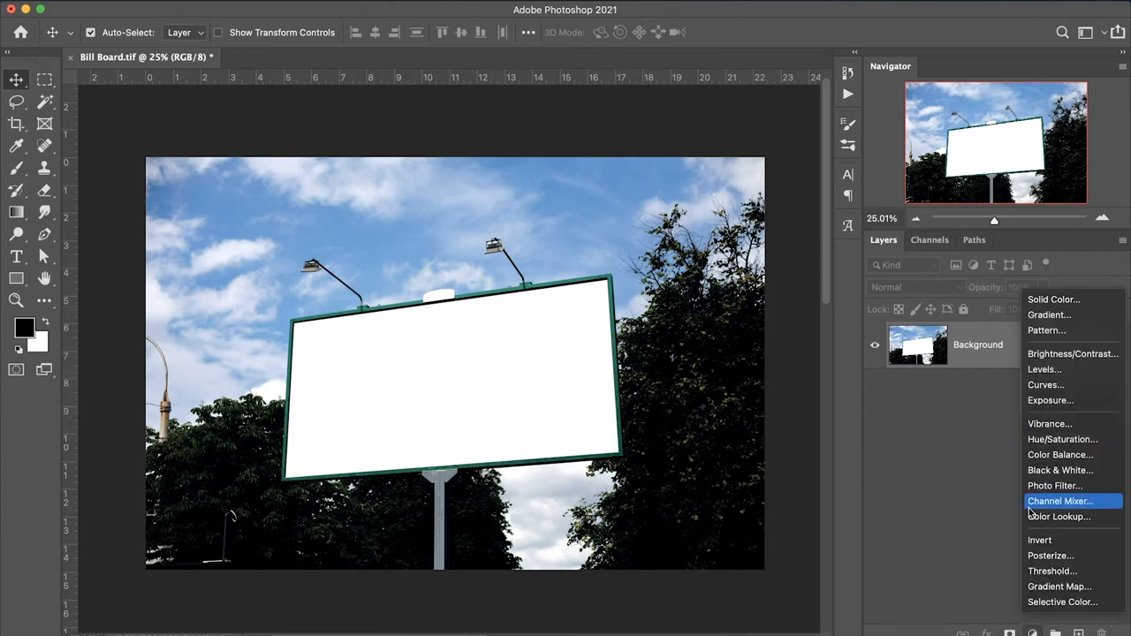
# Step: Add a white Solid Color fill layer, Color Fill 1, above the Background
pyautogui.click(1054, 299)
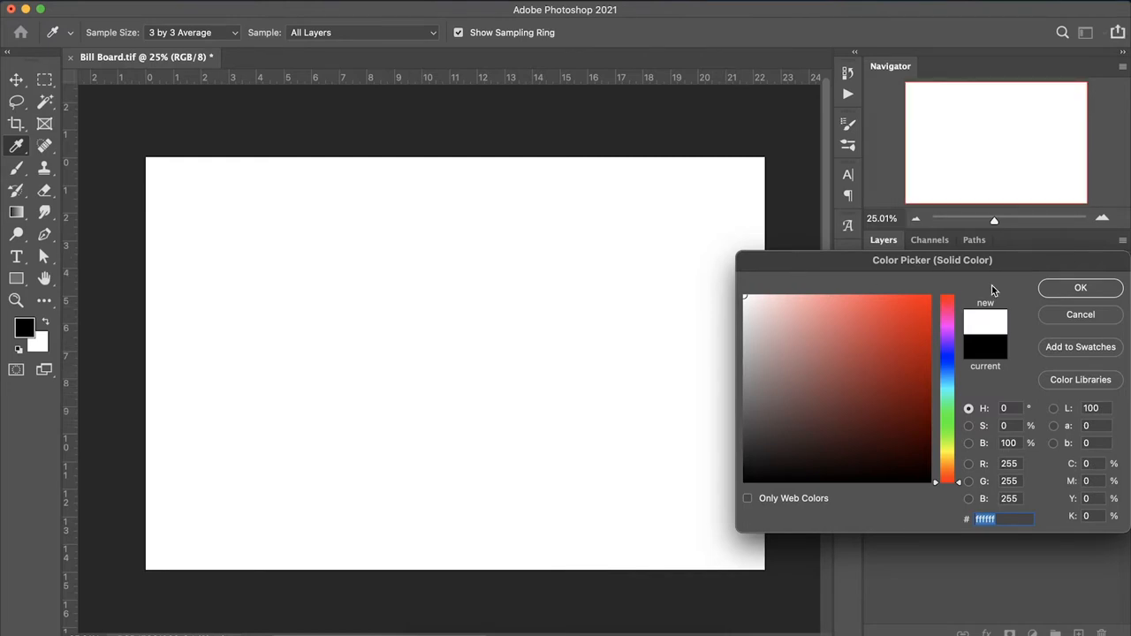
pyautogui.click(1079, 286)
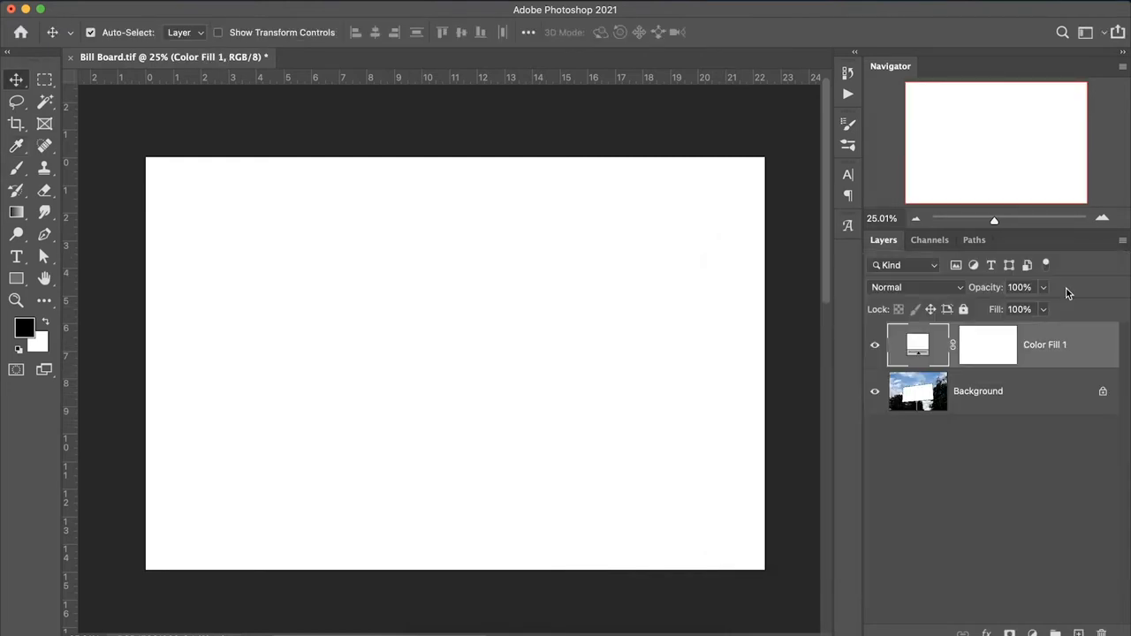
pyautogui.moveTo(1099, 341)
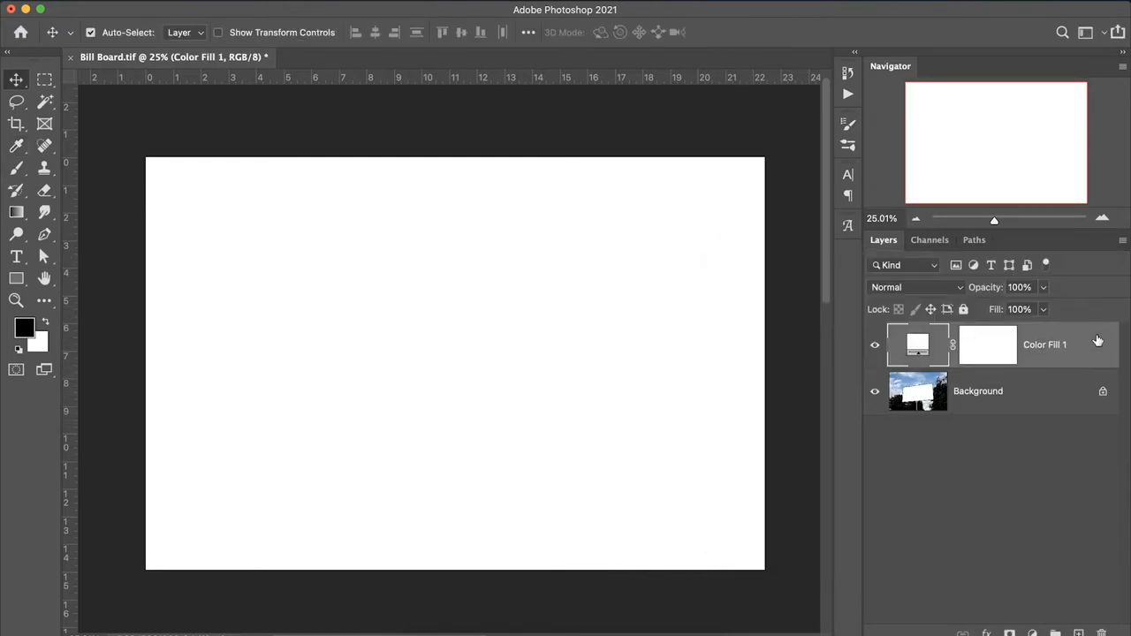
# Step: Convert Color Fill 1 to a smart object via the layer's right-click menu
pyautogui.rightClick(1044, 344)
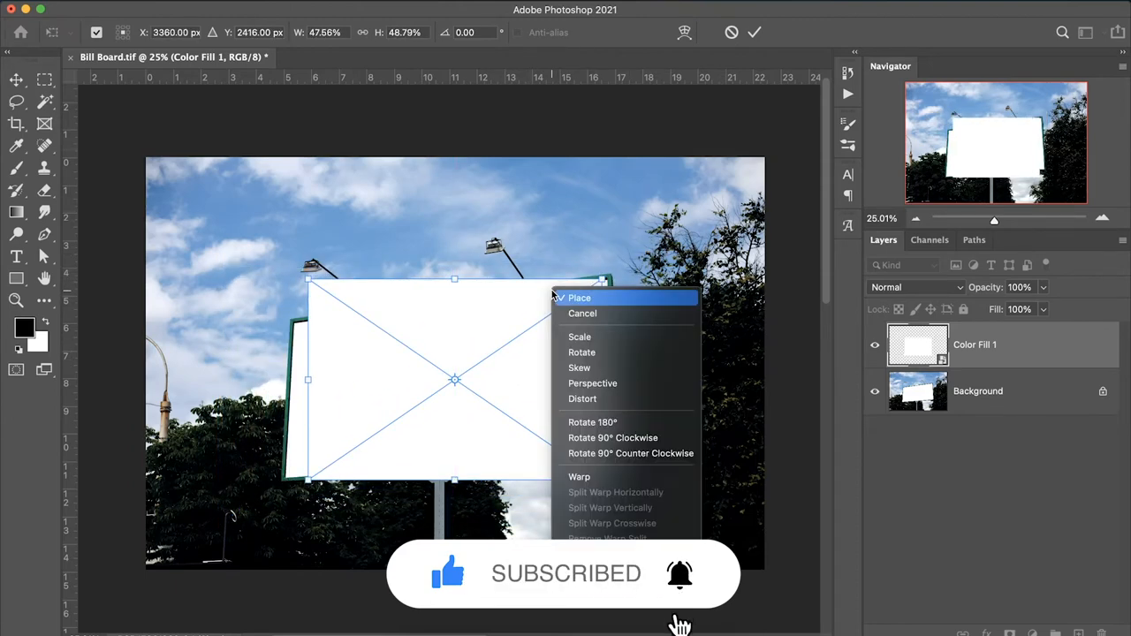
pyautogui.moveTo(580, 367)
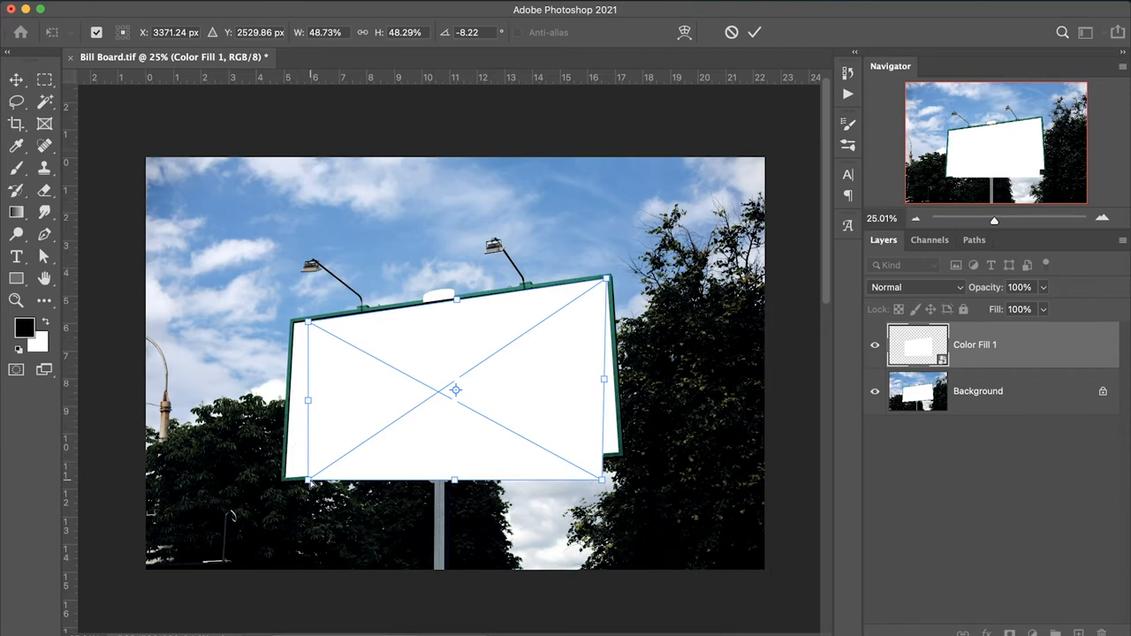
# Step: Distort the white smart object's four corners onto the billboard's inner green frame and commit
pyautogui.moveTo(308, 399); pyautogui.dragTo(297, 400)
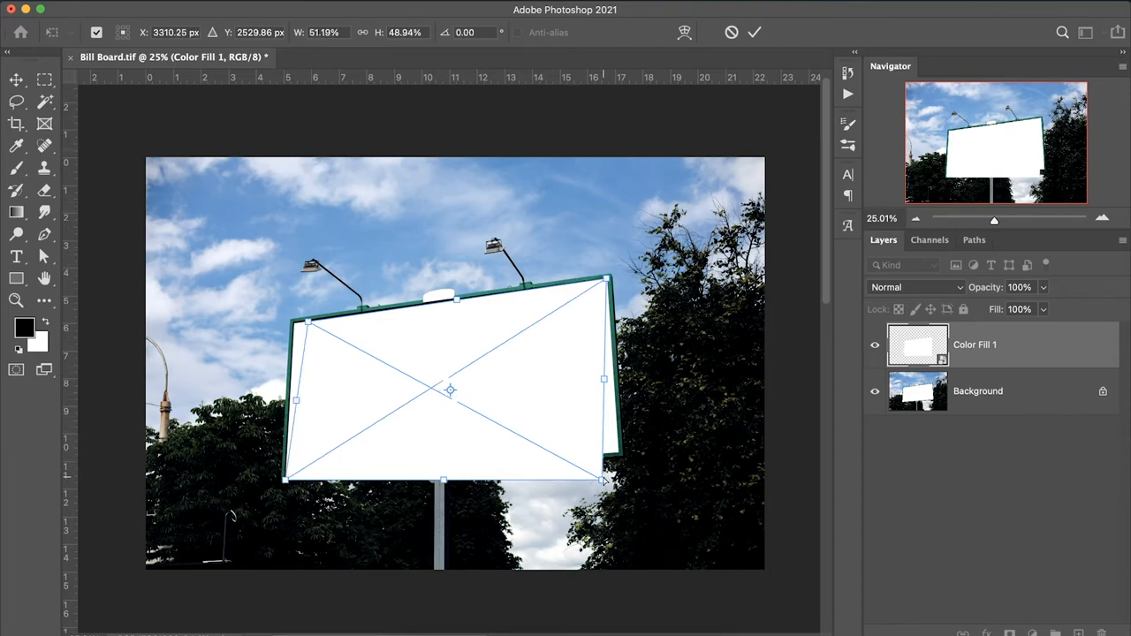
pyautogui.moveTo(604, 481); pyautogui.dragTo(605, 463)
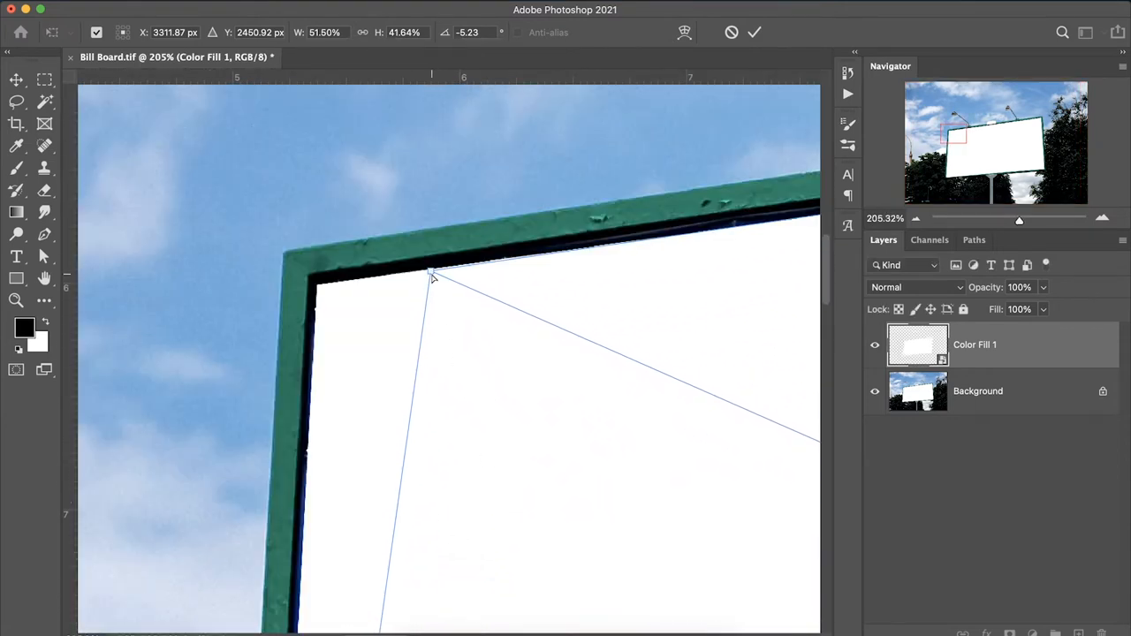
pyautogui.moveTo(428, 279); pyautogui.dragTo(322, 291)
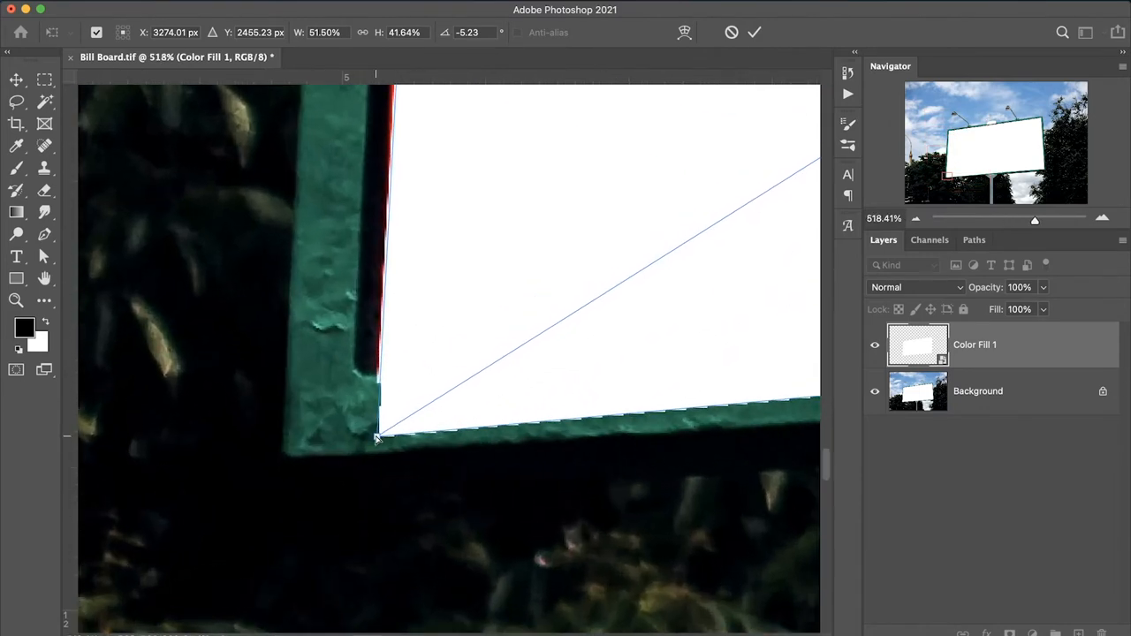
pyautogui.moveTo(378, 438); pyautogui.dragTo(387, 382)
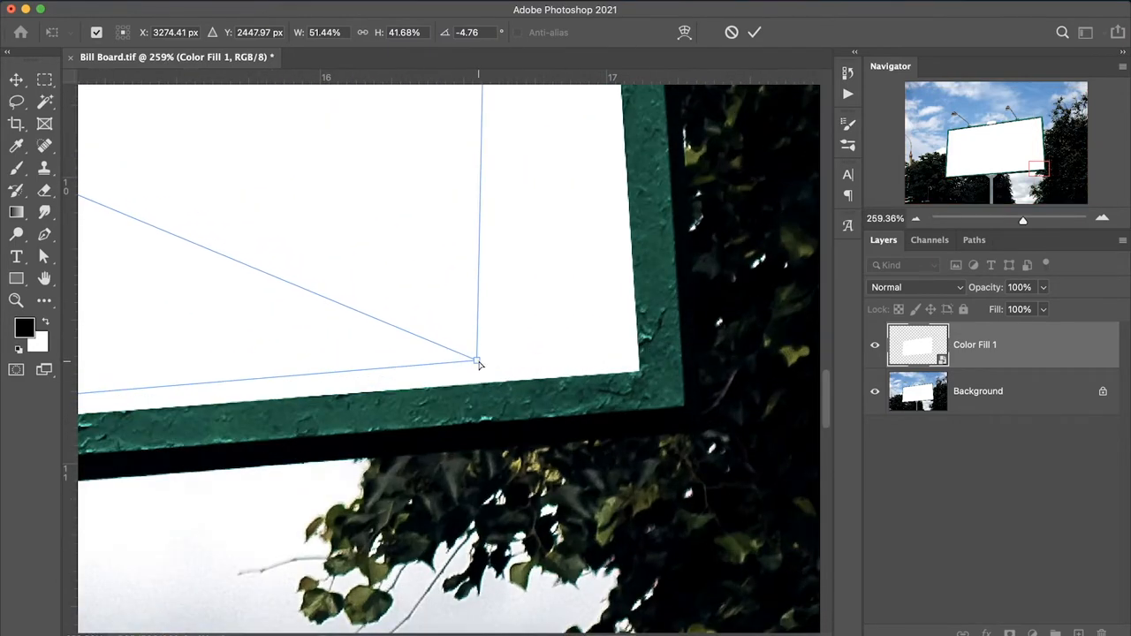
pyautogui.moveTo(478, 362); pyautogui.dragTo(639, 369)
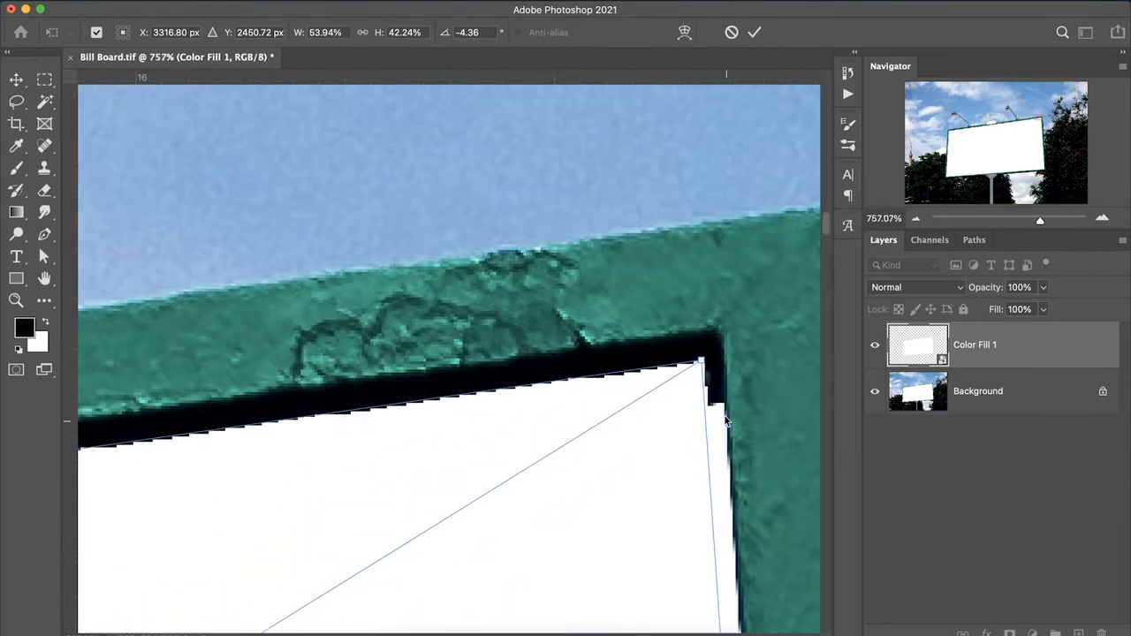
pyautogui.moveTo(703, 362); pyautogui.dragTo(725, 410)
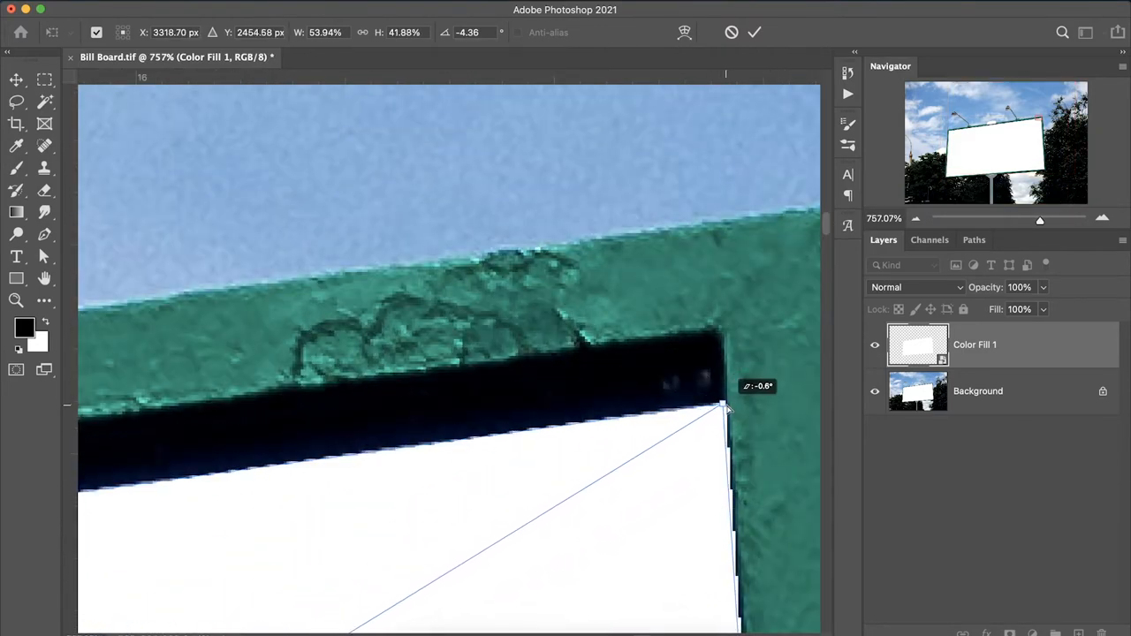
pyautogui.click(753, 32)
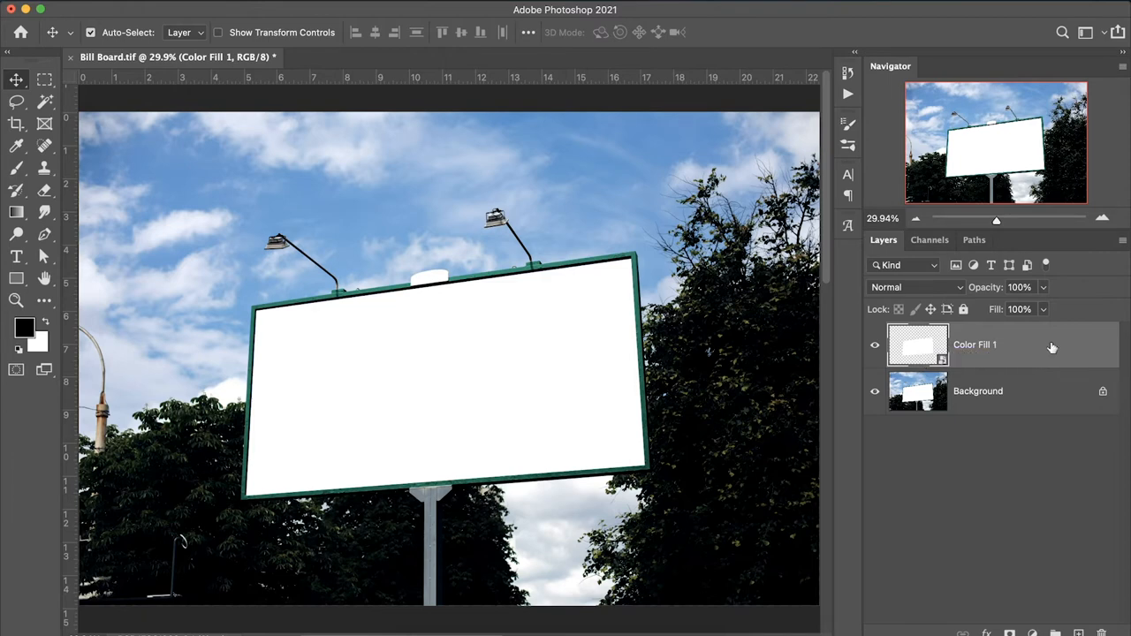
pyautogui.moveTo(1046, 350)
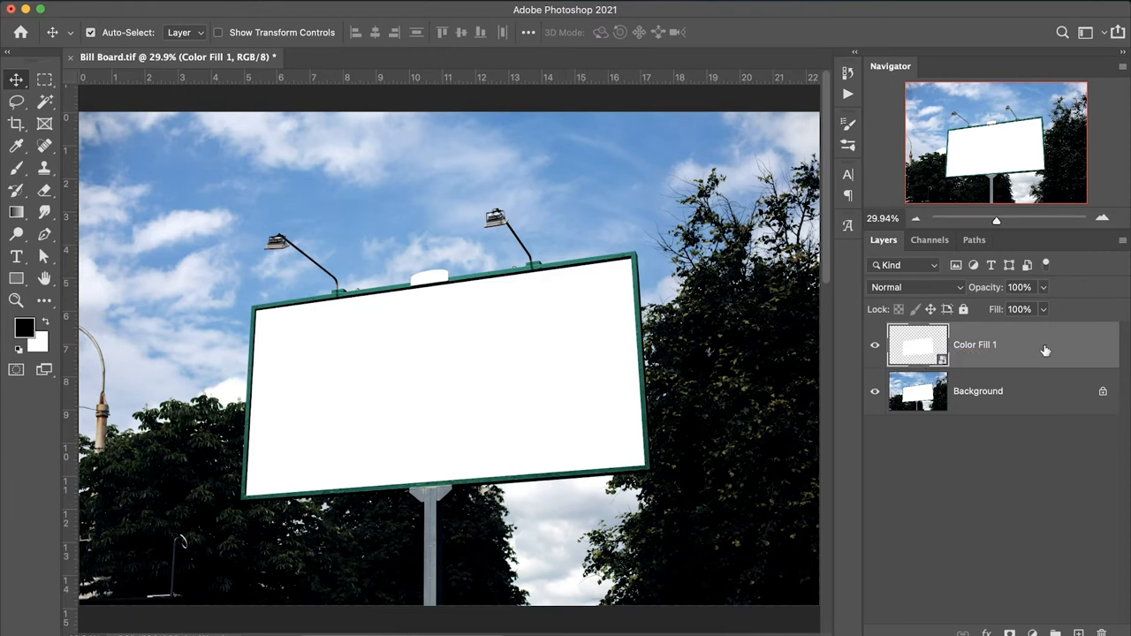
# Step: Open the Color Fill 1 smart object's contents as a separate white document
pyautogui.doubleClick(975, 345)
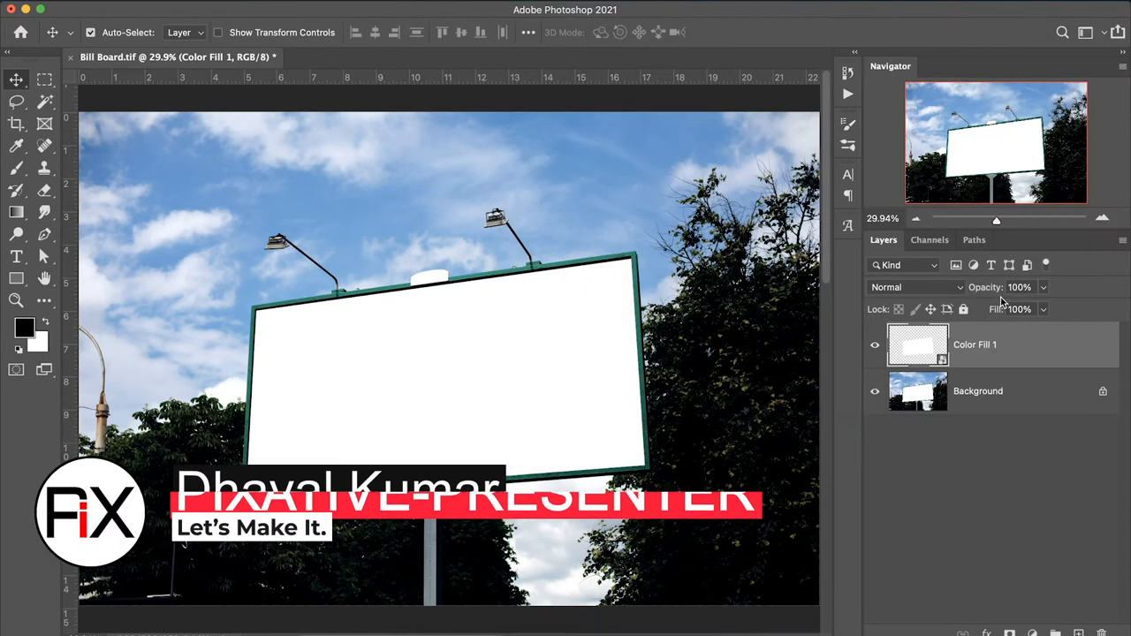
pyautogui.moveTo(918, 345)
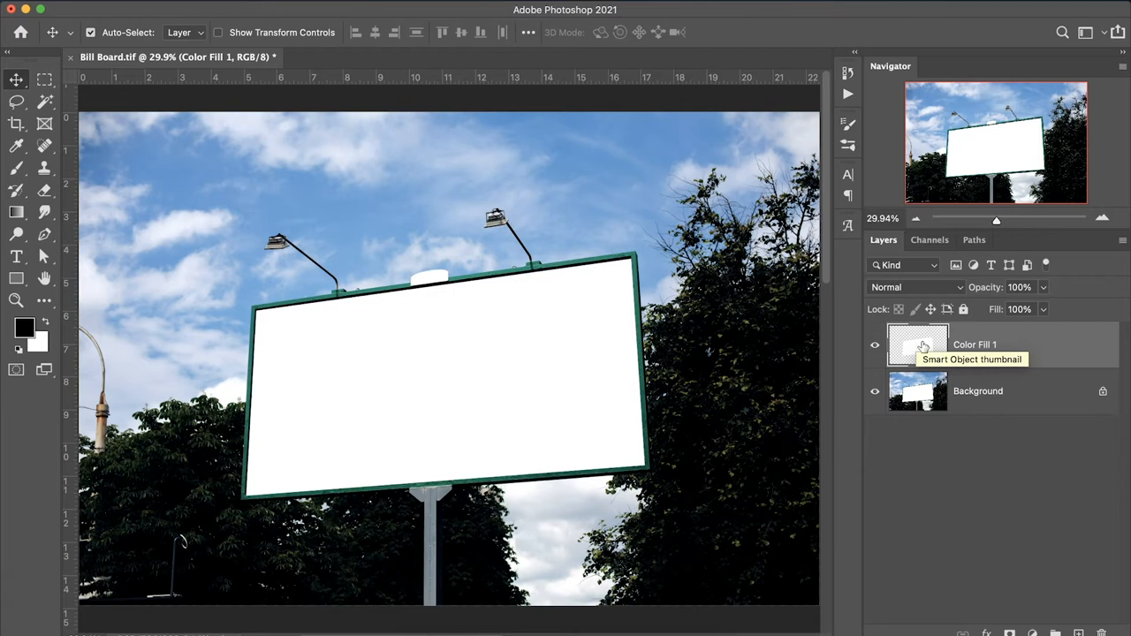
pyautogui.moveTo(945, 370)
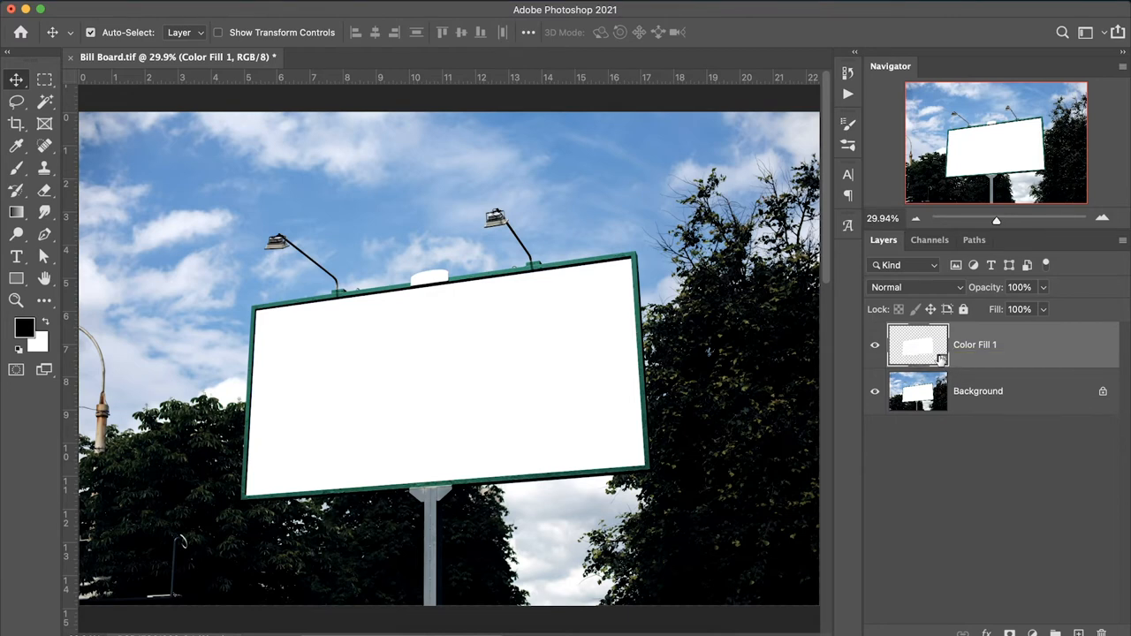
pyautogui.doubleClick(917, 345)
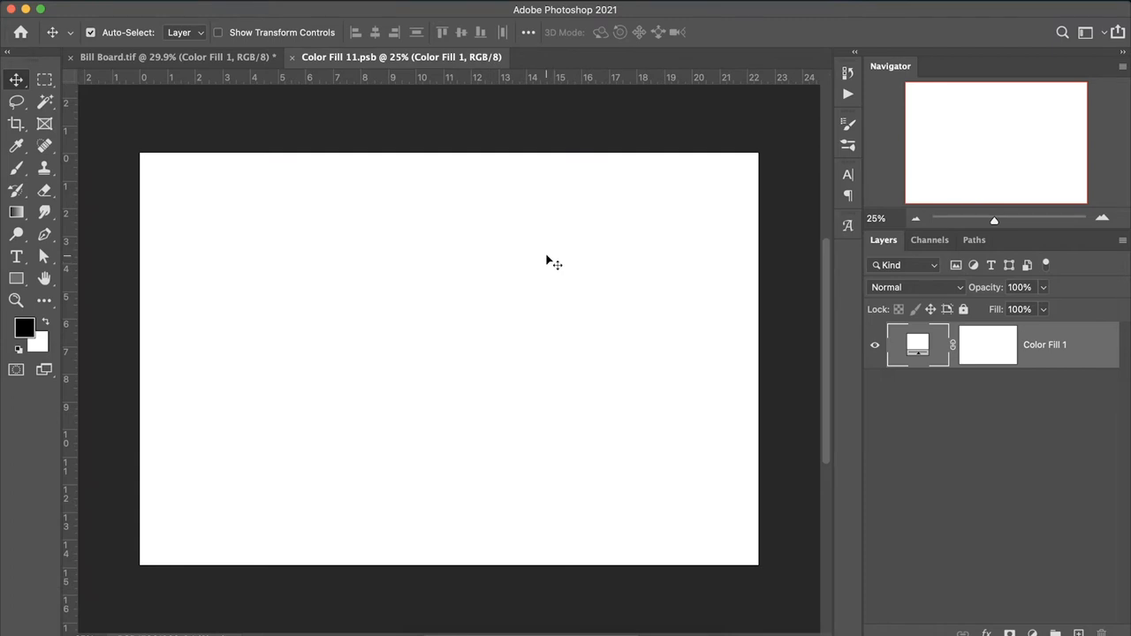
pyautogui.moveTo(247, 83)
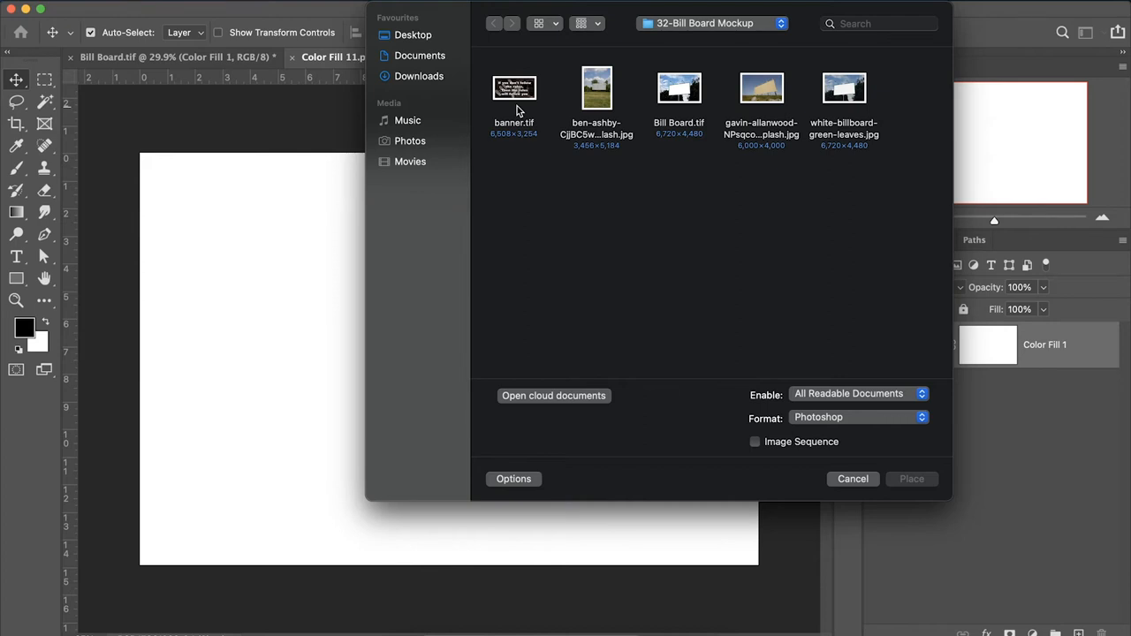
# Step: Place banner.tif from the 32-Bill Board Mockup folder as an embedded layer
pyautogui.click(514, 89)
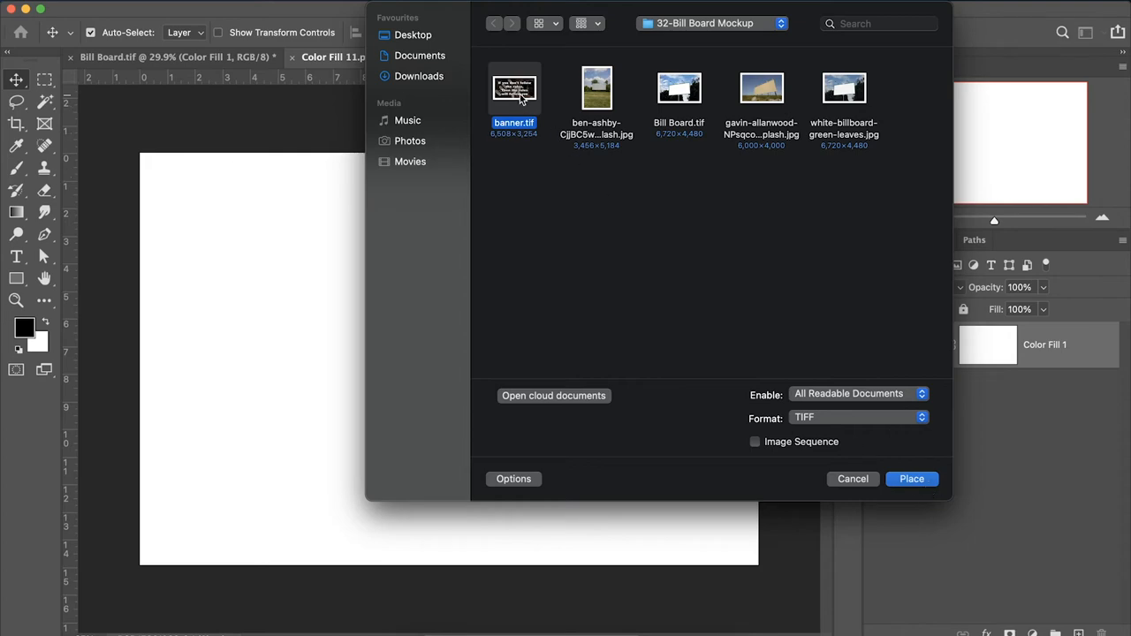
pyautogui.click(912, 478)
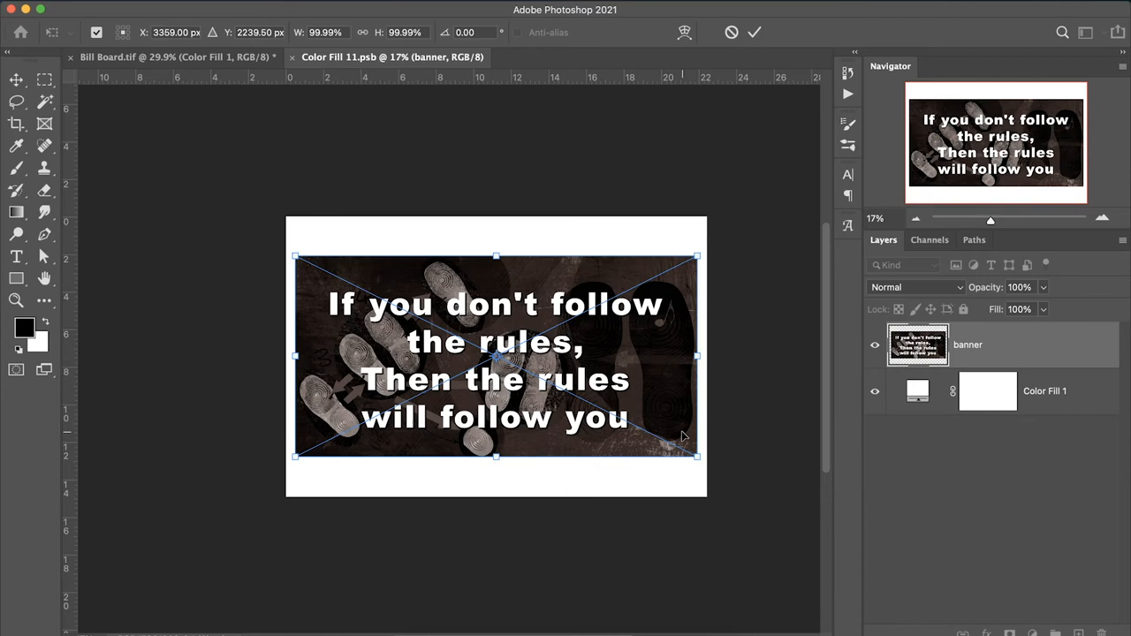
pyautogui.moveTo(550, 223)
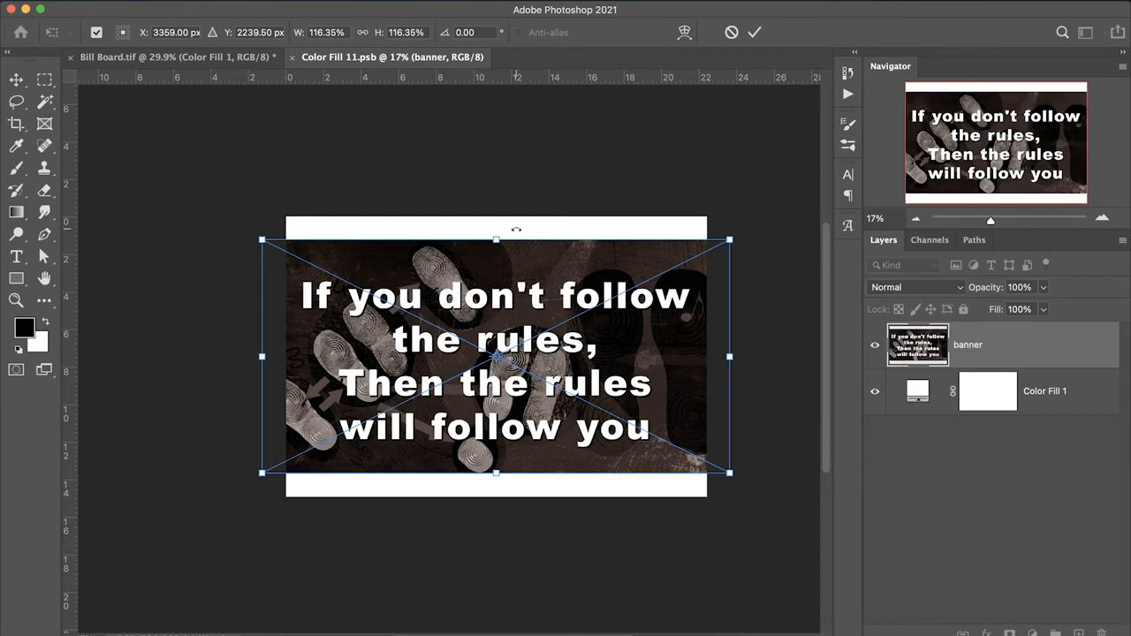
# Step: Stretch the banner to cover the canvas top and bottom and commit its size
pyautogui.moveTo(495, 241); pyautogui.dragTo(498, 218)
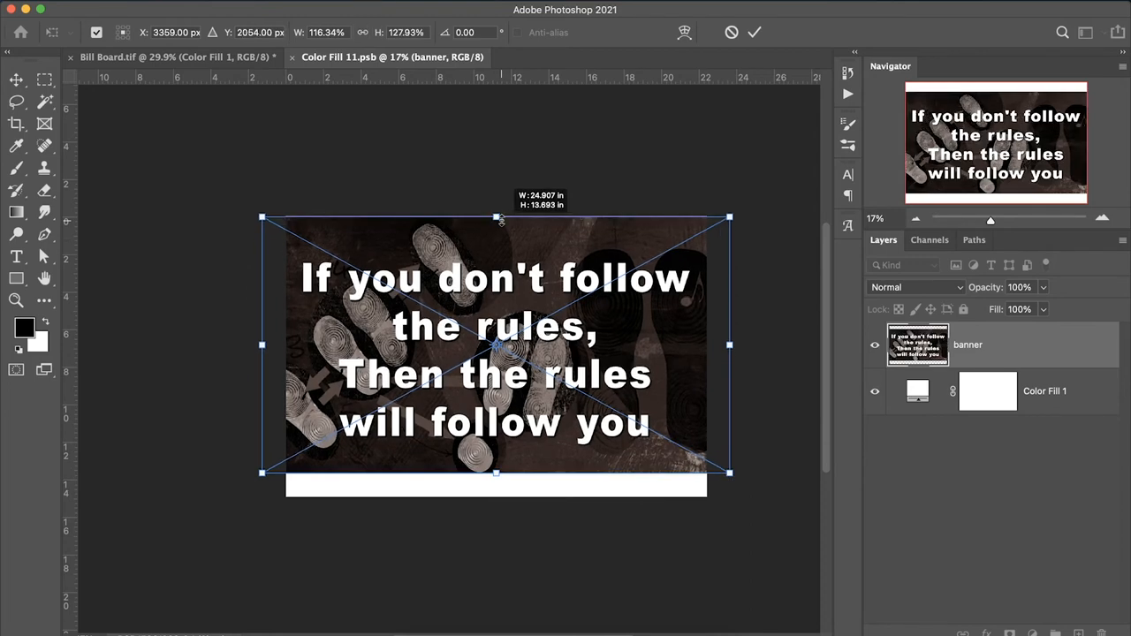
pyautogui.moveTo(495, 474); pyautogui.dragTo(499, 495)
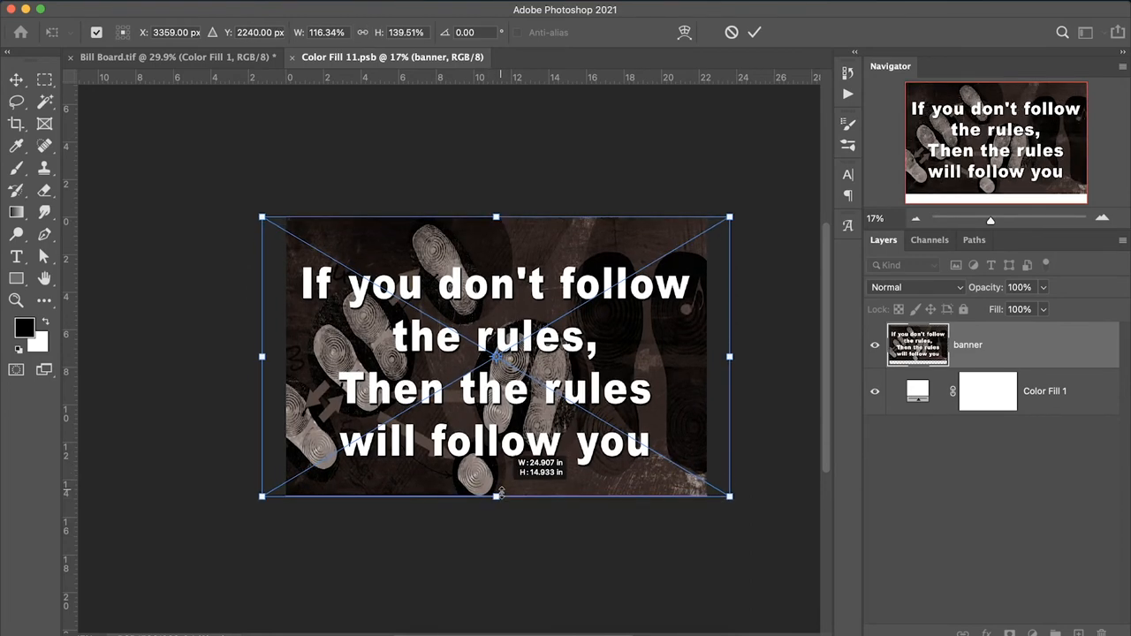
pyautogui.click(753, 32)
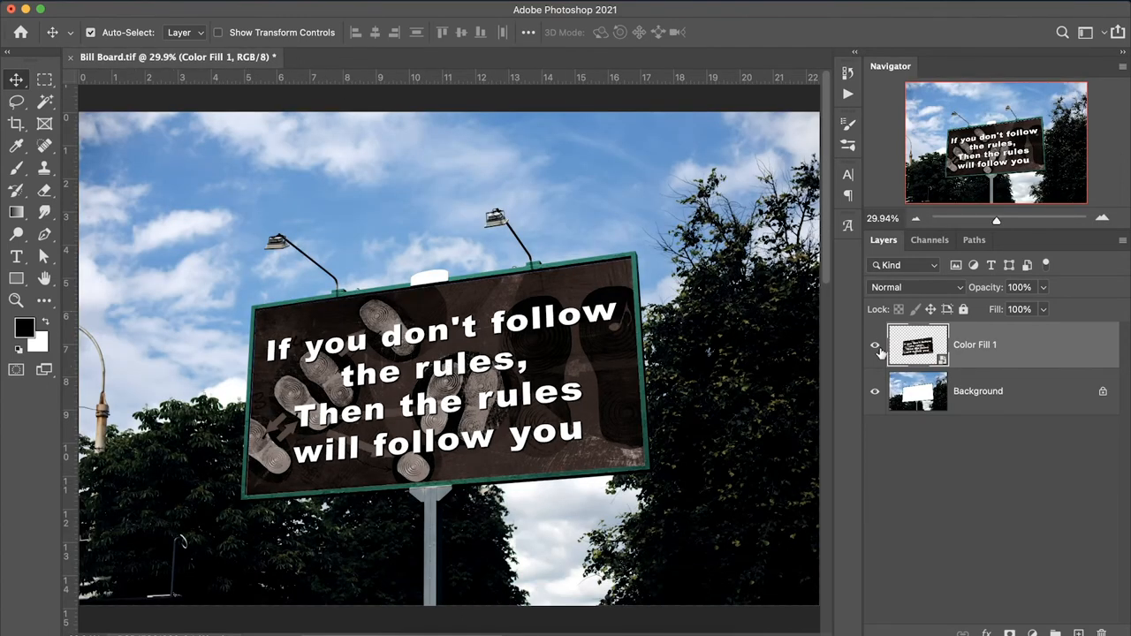
# Step: Zoom in on the billboard and reopen the smart object's contents document
pyautogui.click(875, 345)
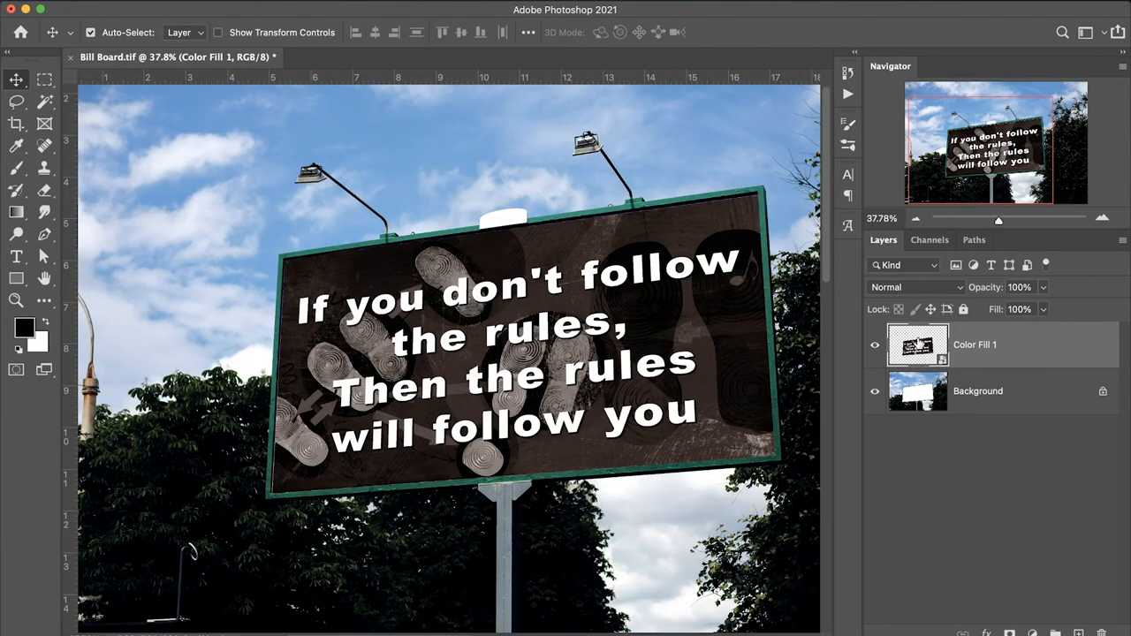
pyautogui.doubleClick(917, 345)
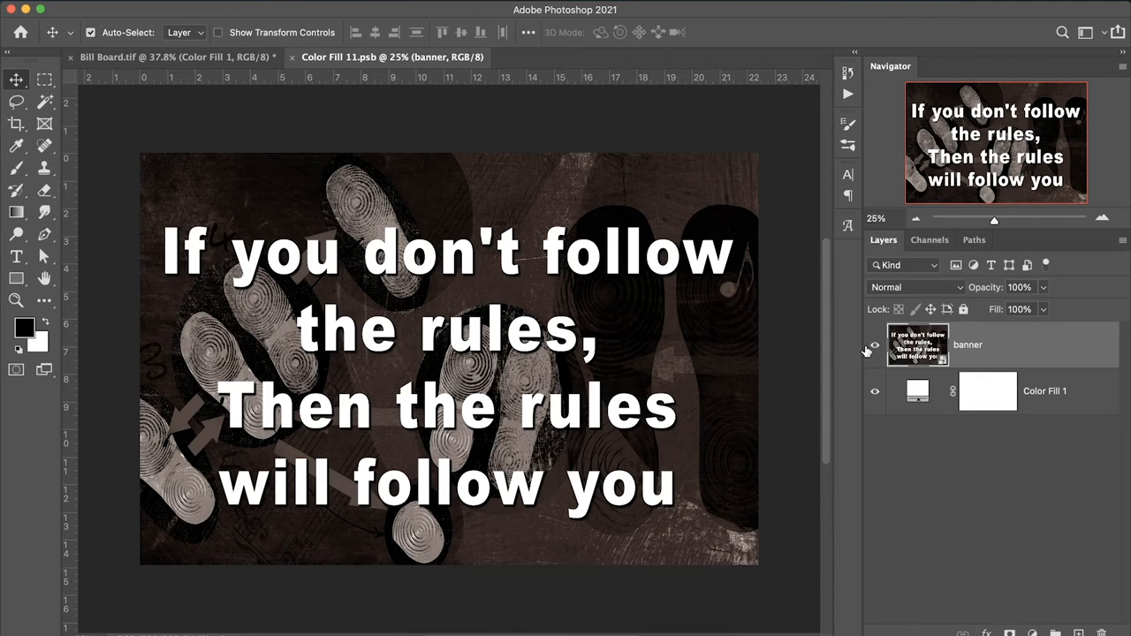
# Step: Hide the banner layer and place the AdobeStock balloons JPEG from Downloads above it
pyautogui.click(875, 345)
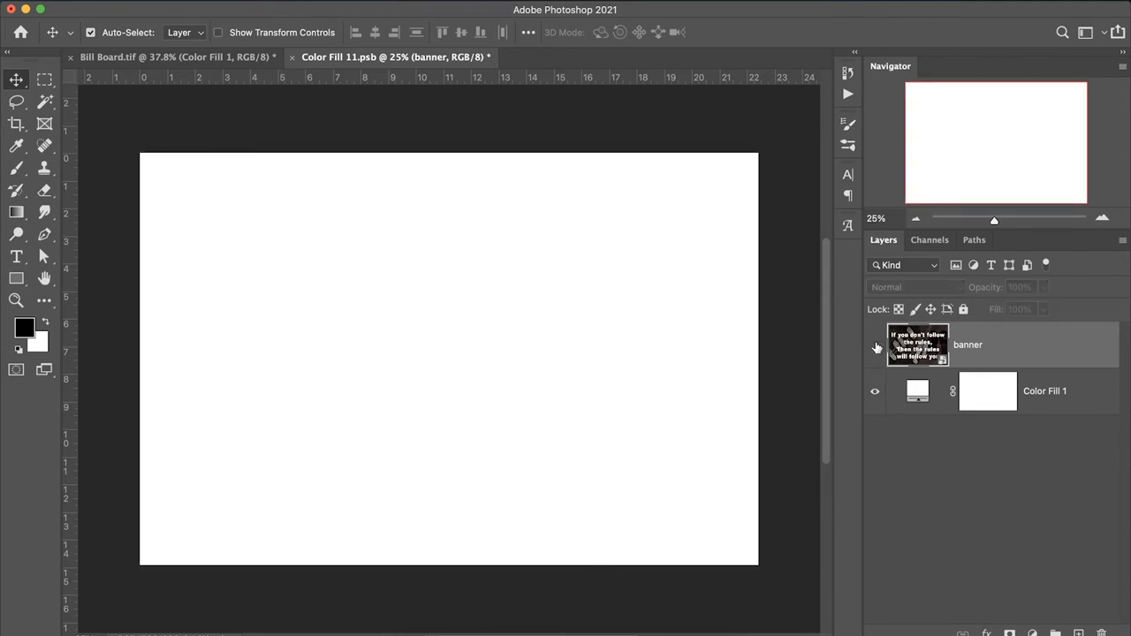
pyautogui.click(874, 345)
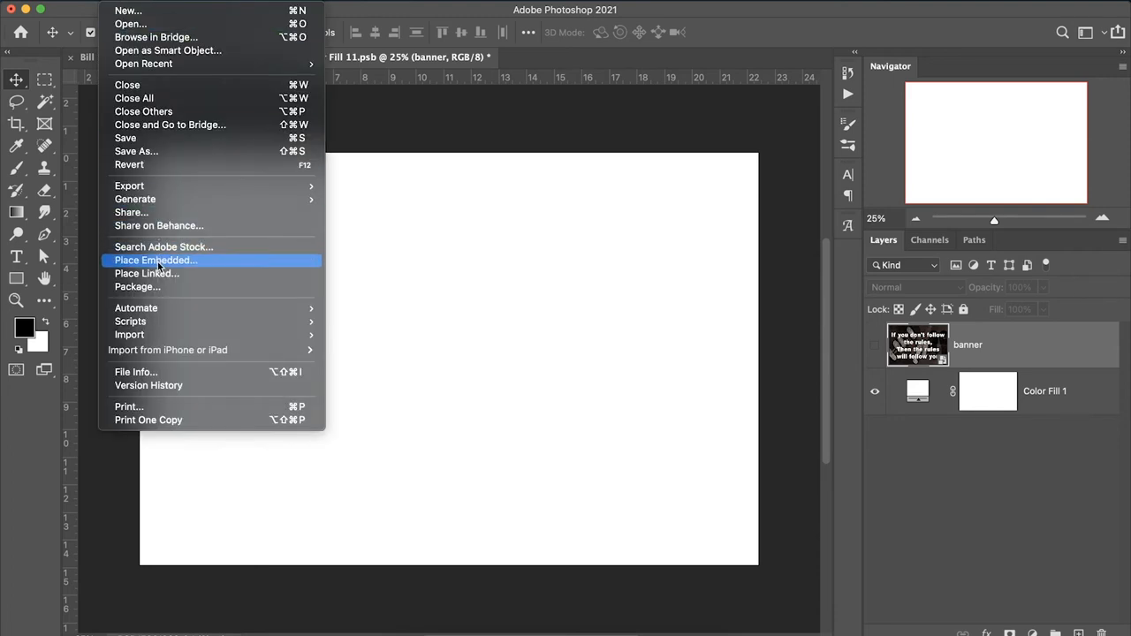
pyautogui.click(155, 260)
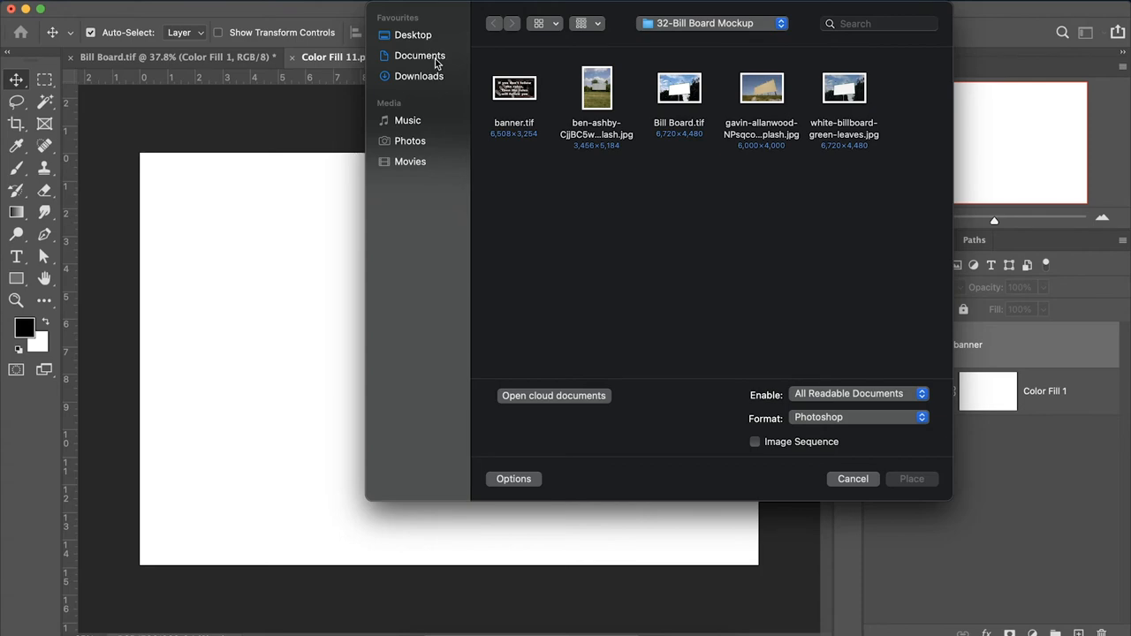
pyautogui.click(419, 74)
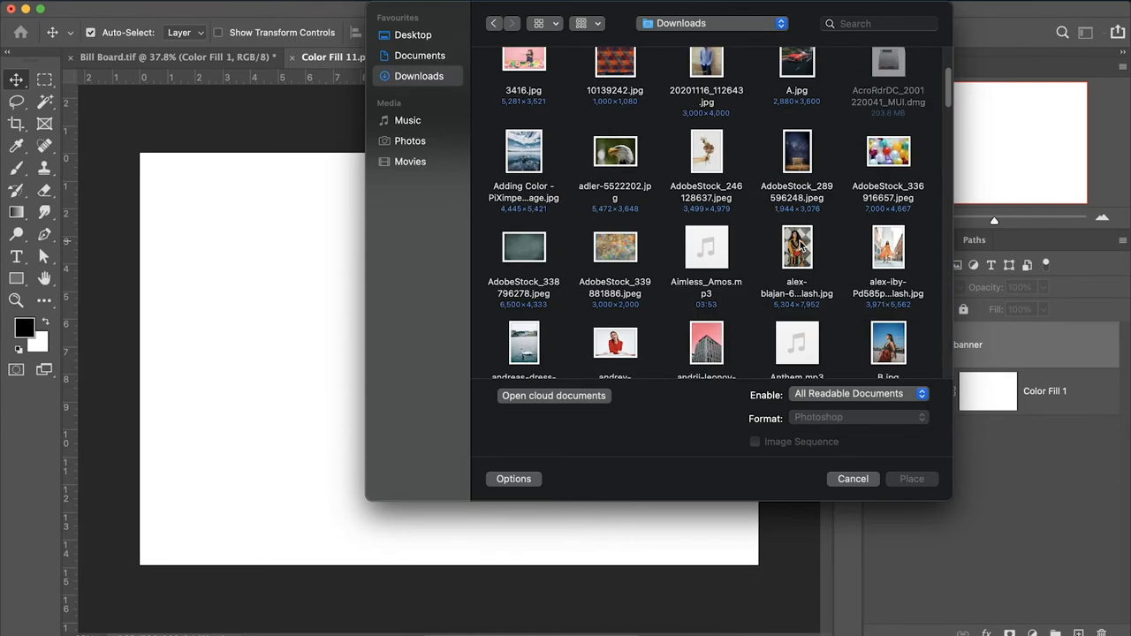
pyautogui.click(887, 151)
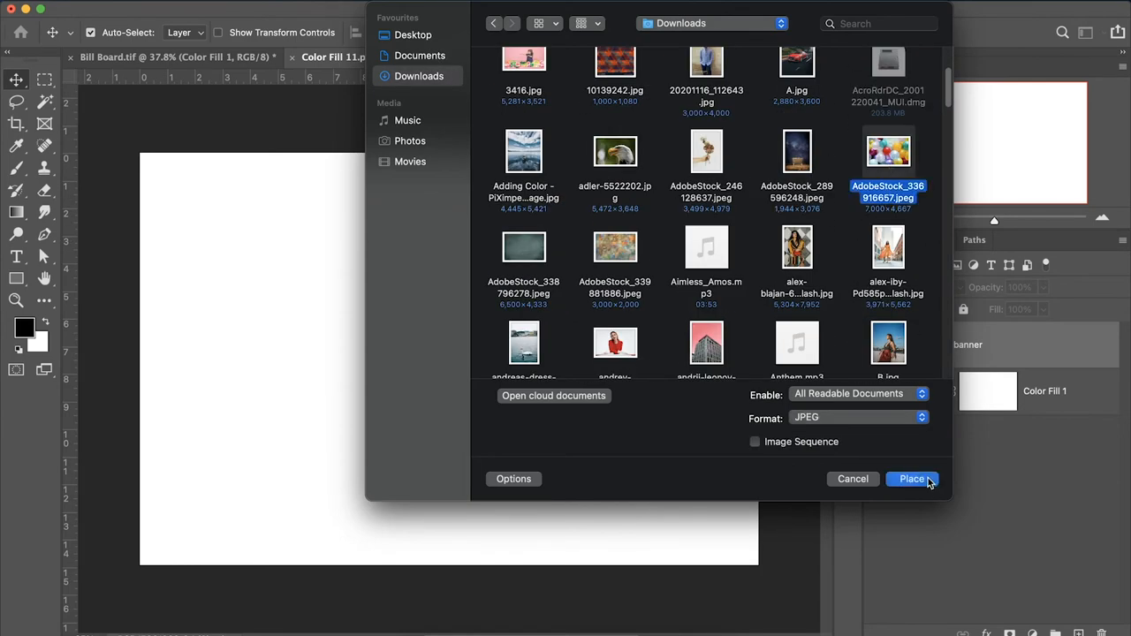
pyautogui.click(912, 478)
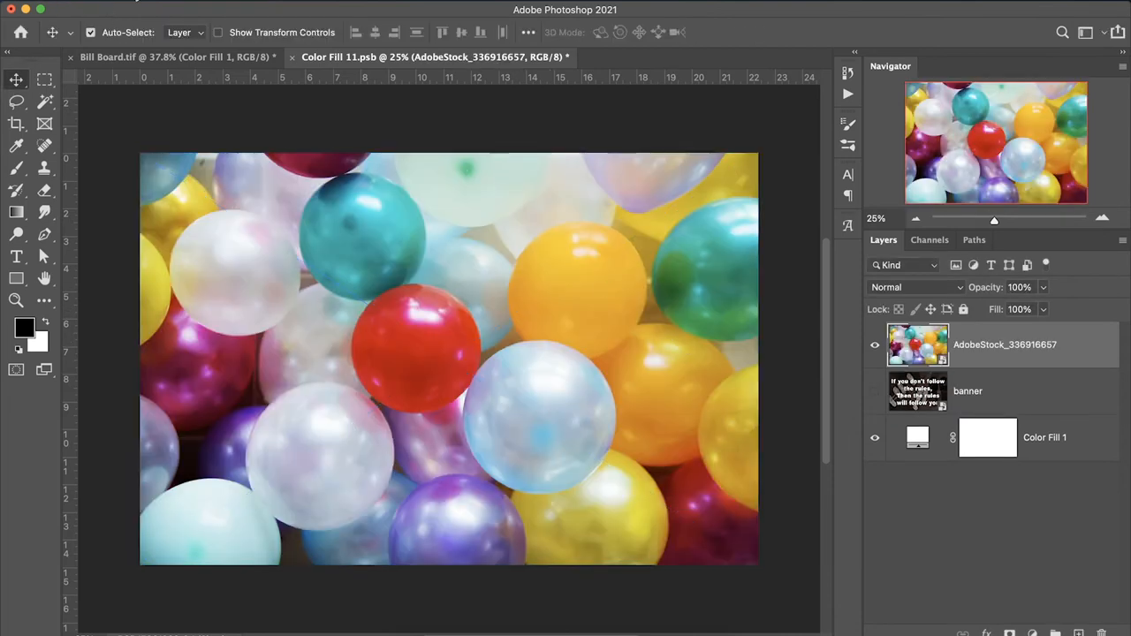
# Step: Save the smart object contents and close that document
pyautogui.click(875, 438)
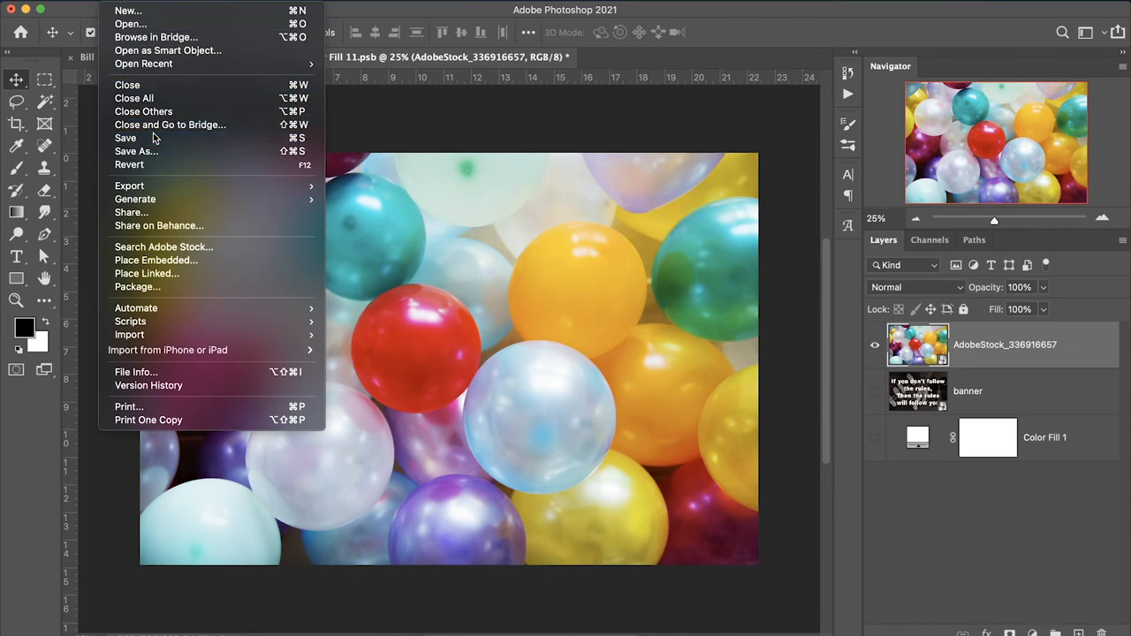
pyautogui.click(125, 137)
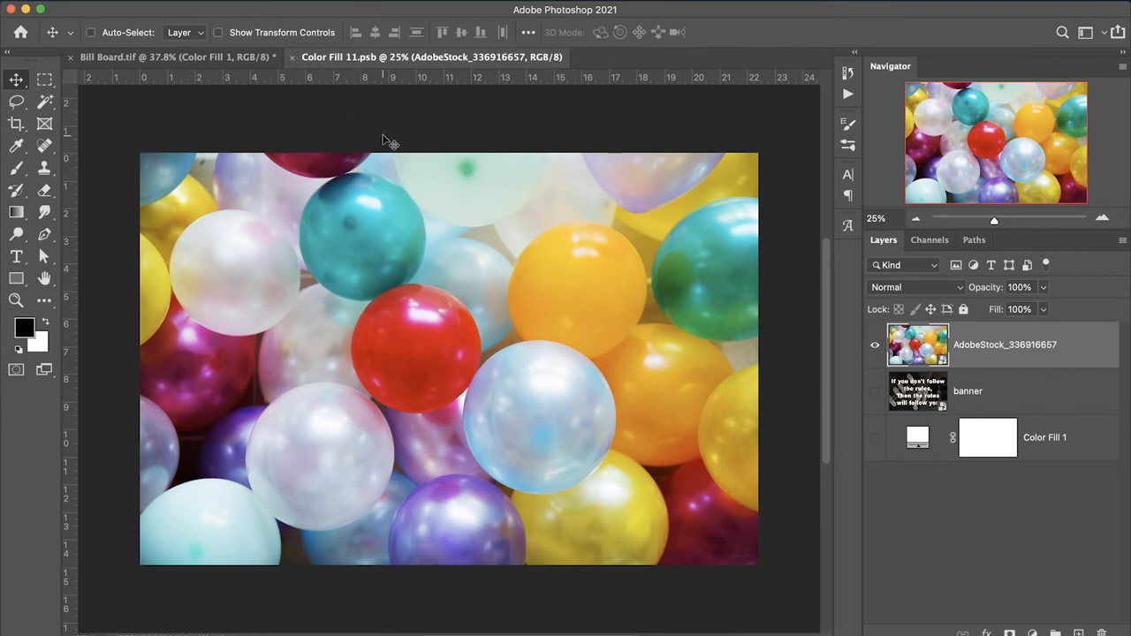
pyautogui.click(132, 57)
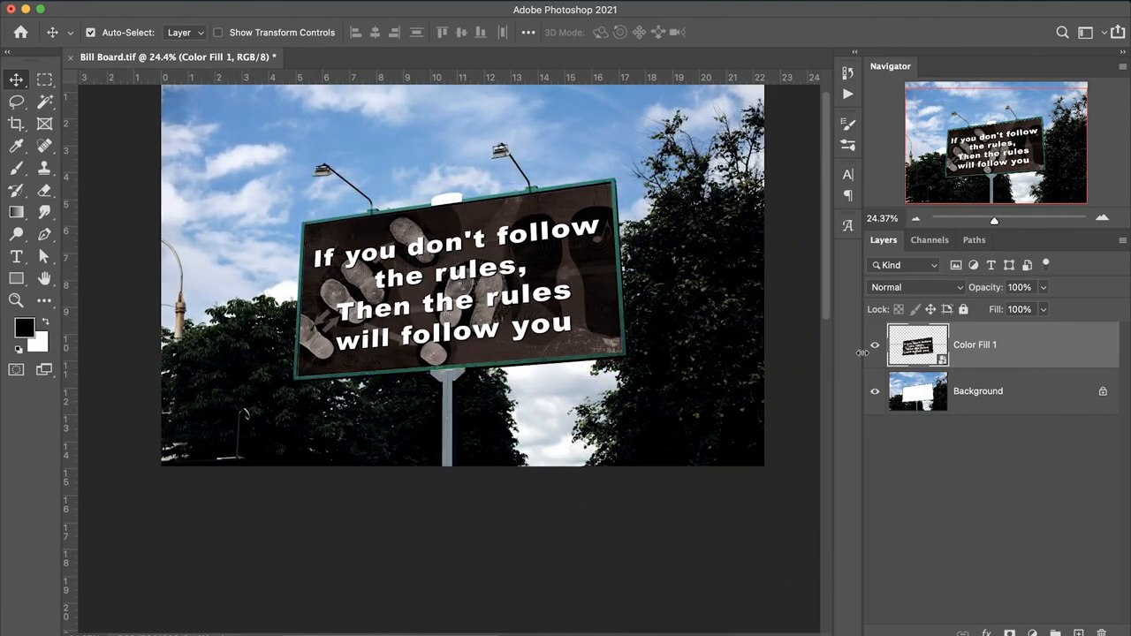
# Step: Hide the Color Fill 1 smart object layer, leaving the billboard blank white
pyautogui.click(873, 344)
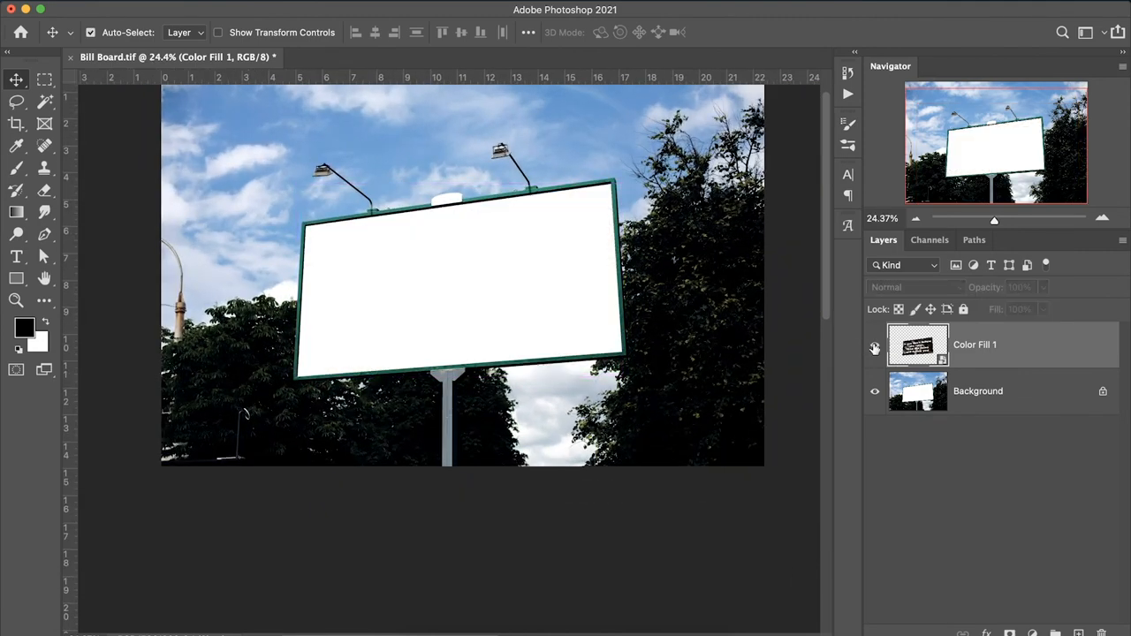